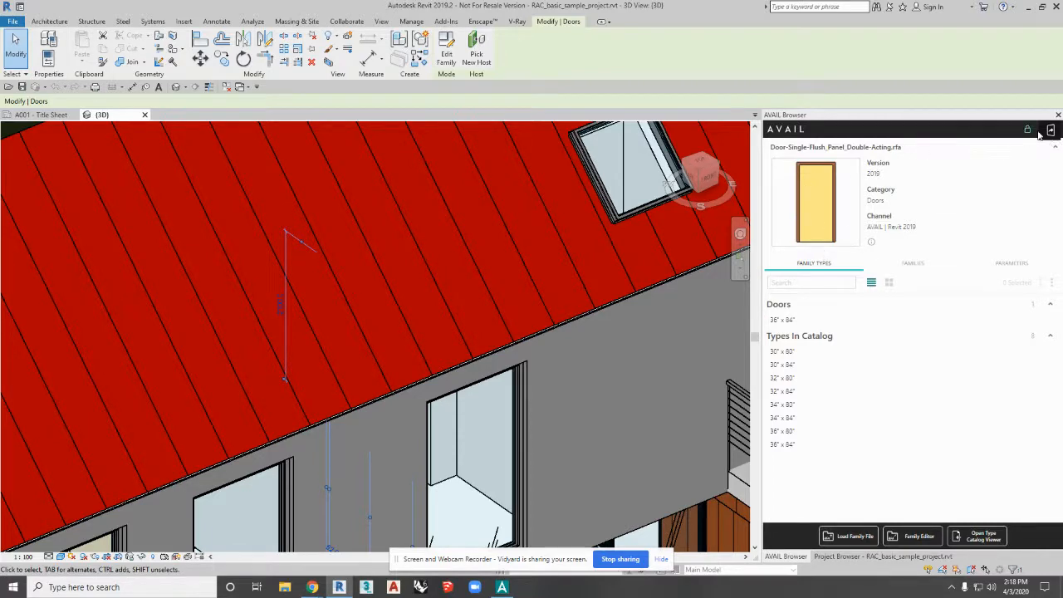
mouse_move(1050, 131)
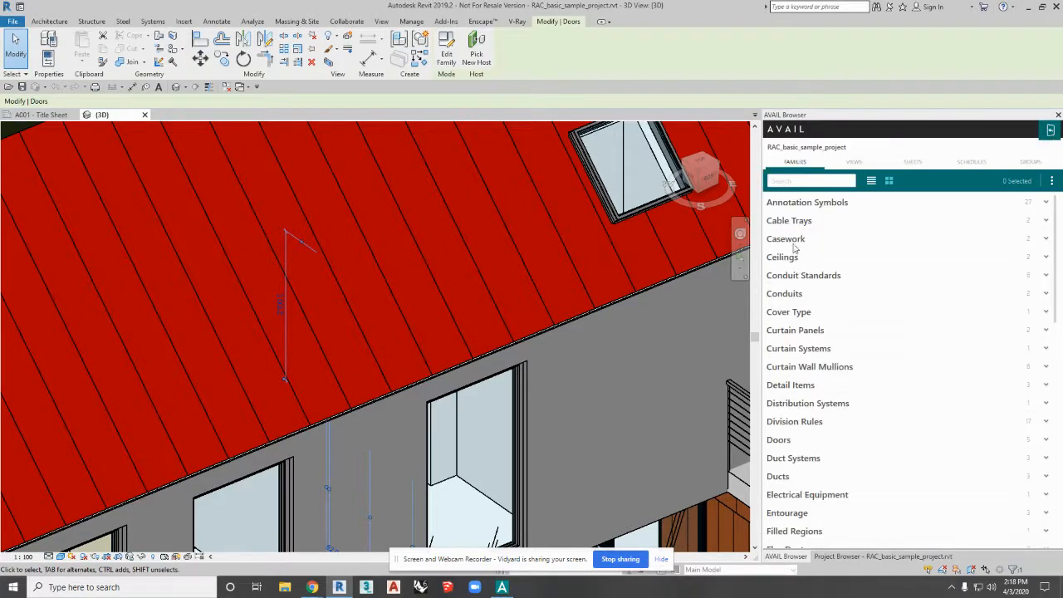
mouse_move(962, 312)
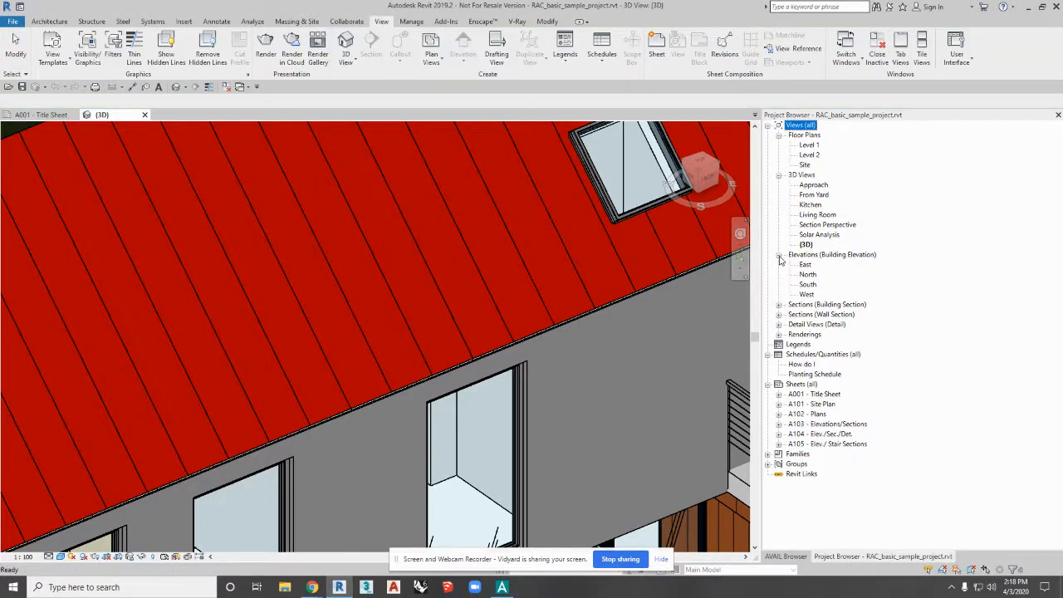
Collapse Floor Plans, 3D Views and Elevations, then return to the AVAIL_Browser panel.
click(779, 255)
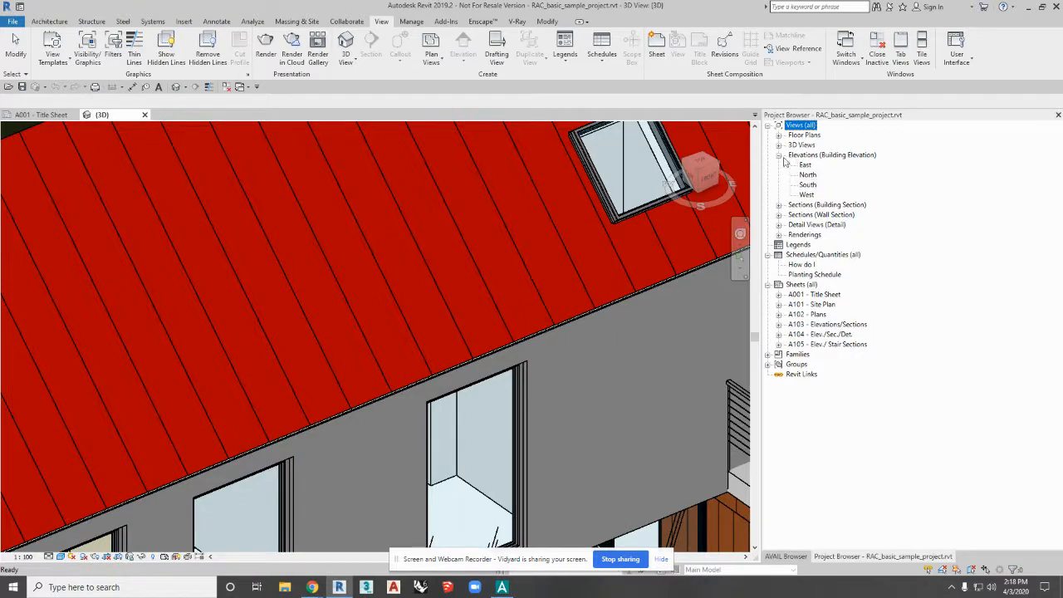
click(779, 154)
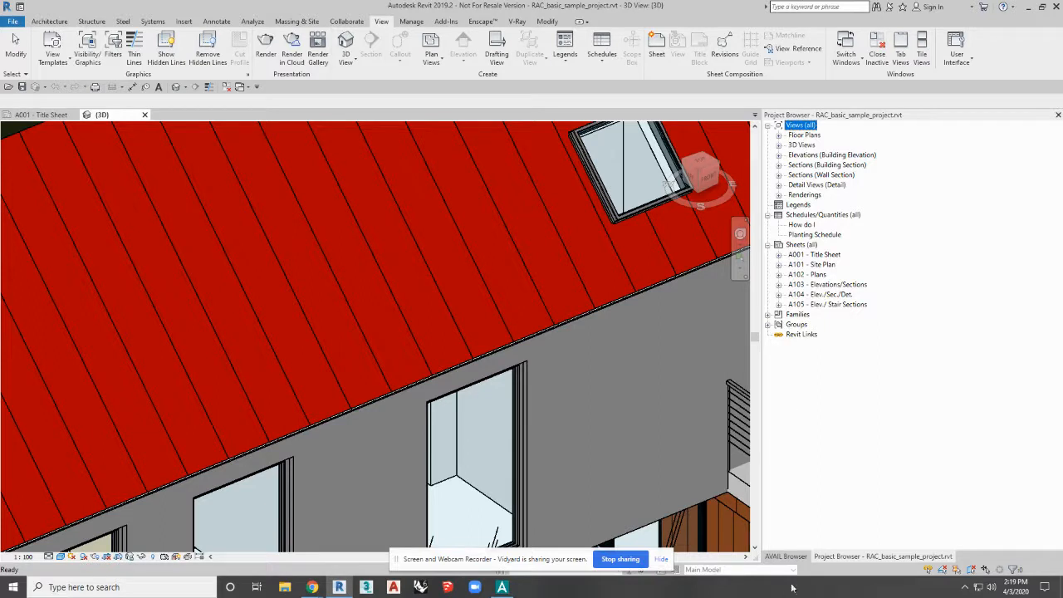
click(784, 557)
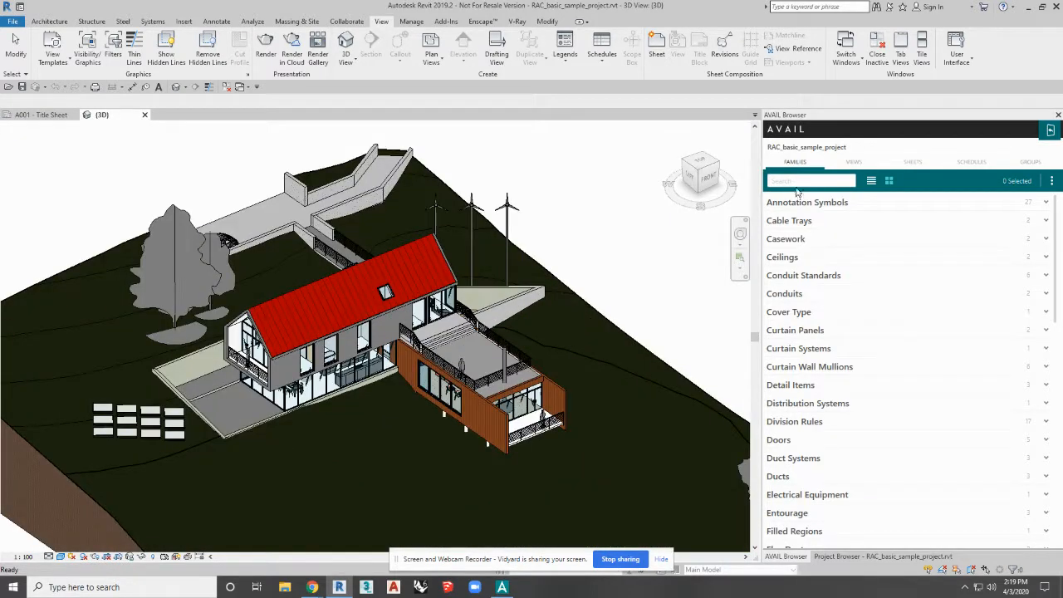
Search 'door' in AVAIL to narrow the project families to door families.
text(door)
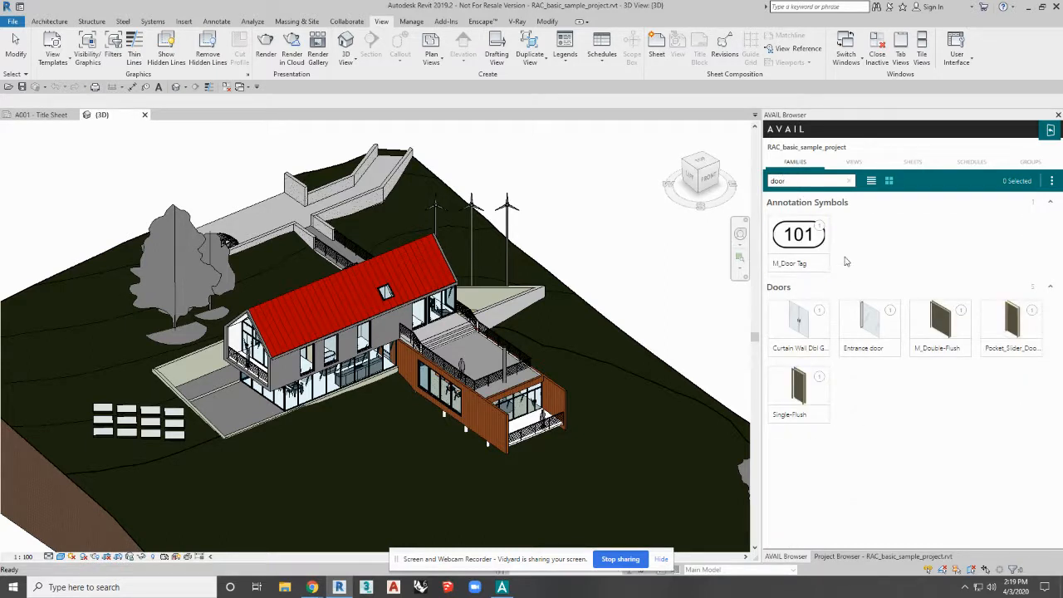
mouse_move(840, 152)
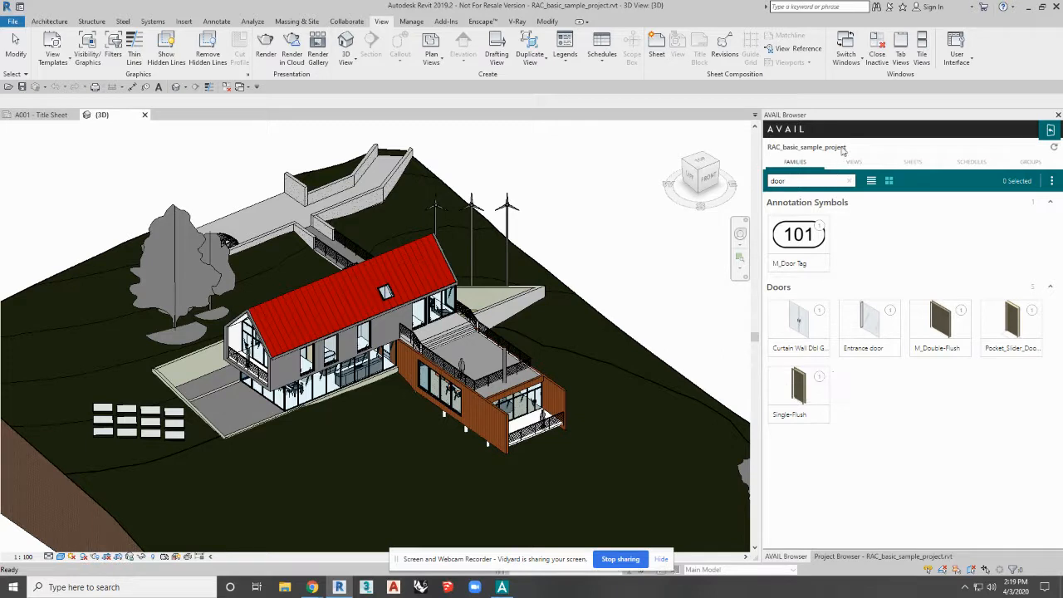
mouse_move(821, 385)
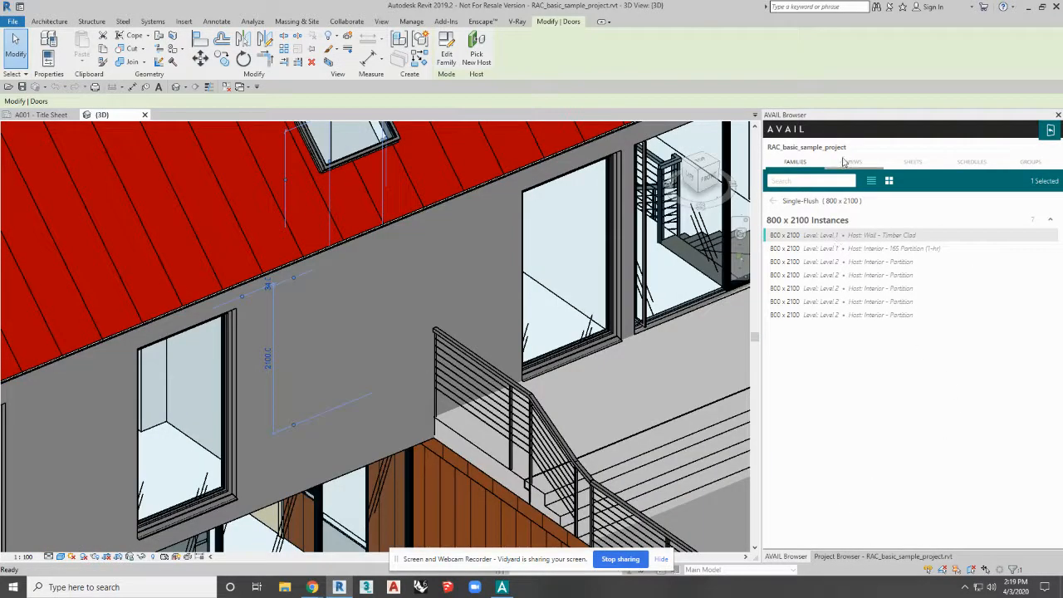
Browse the project's Views list, return to Families as thumbnails, and search 'door' again.
click(854, 162)
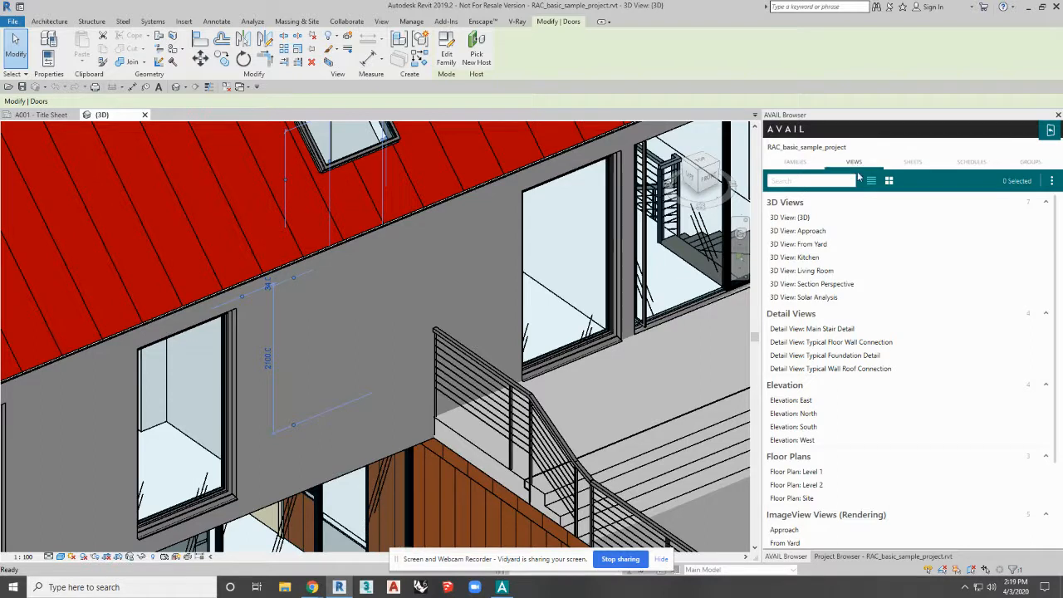
click(971, 161)
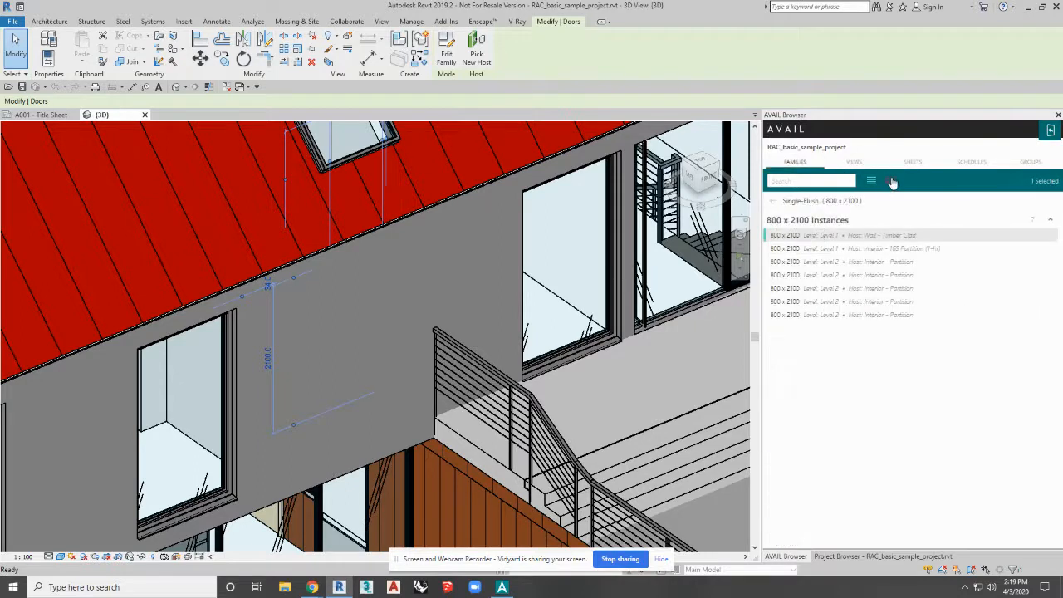
click(889, 181)
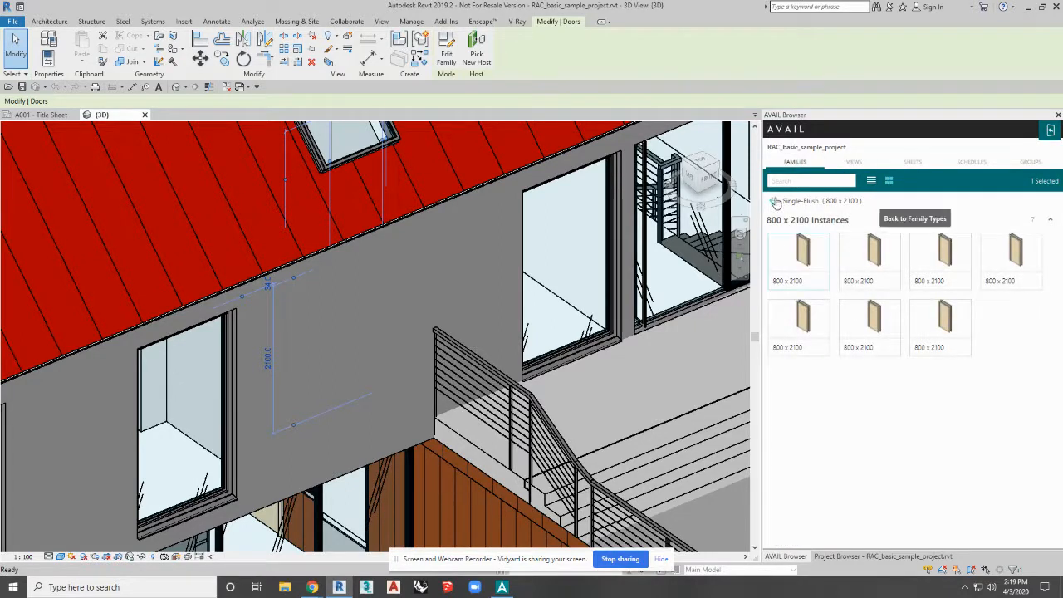
text(door)
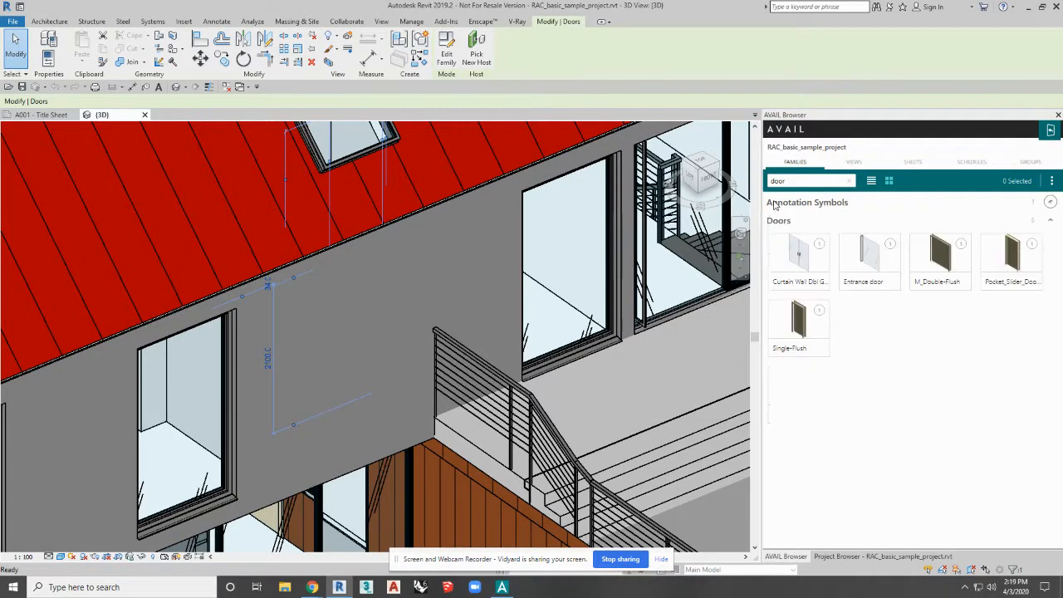